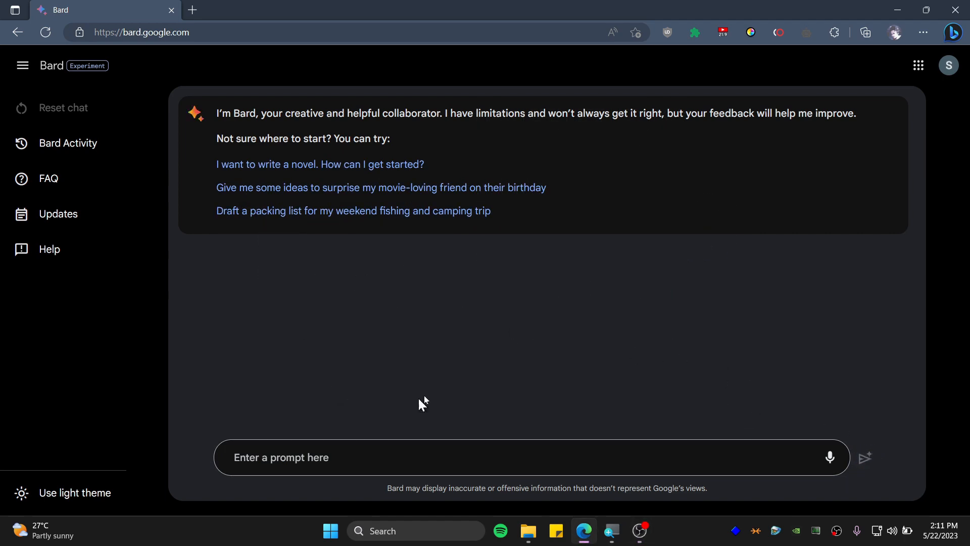
# - Try sending the message 'hello' to Bard
pyautogui.write('hel')
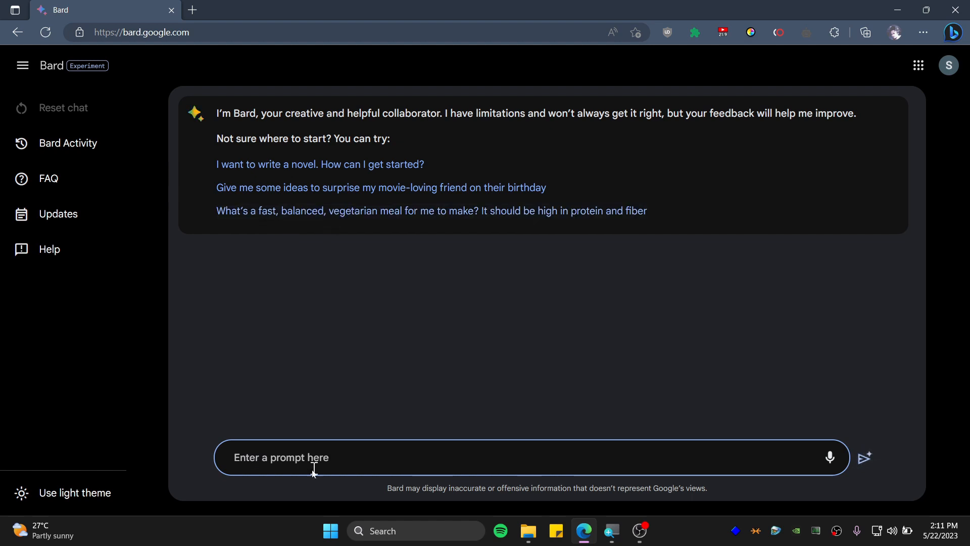
pyautogui.write('hello')
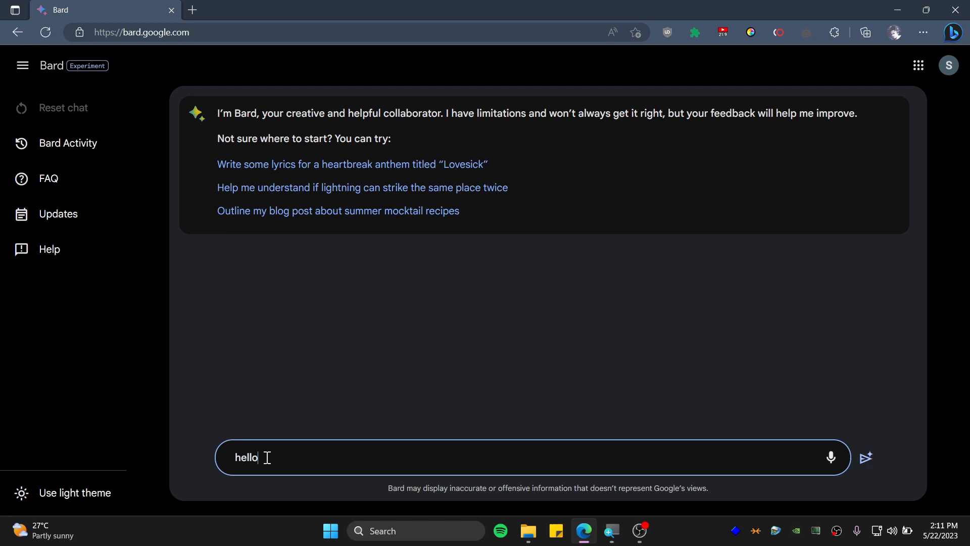
pyautogui.click(865, 458)
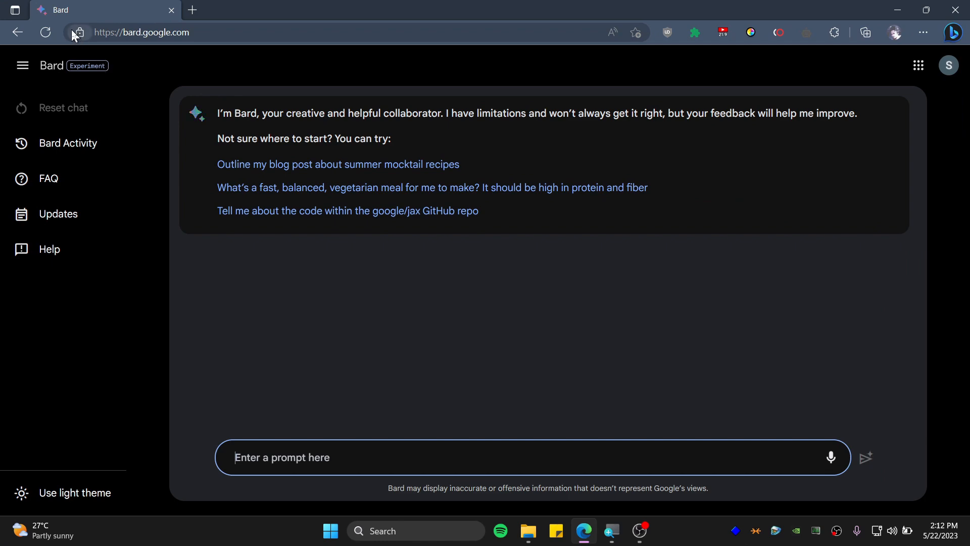
# - Remove the cookies stored for bard.google.com through the site information panel
pyautogui.click(79, 32)
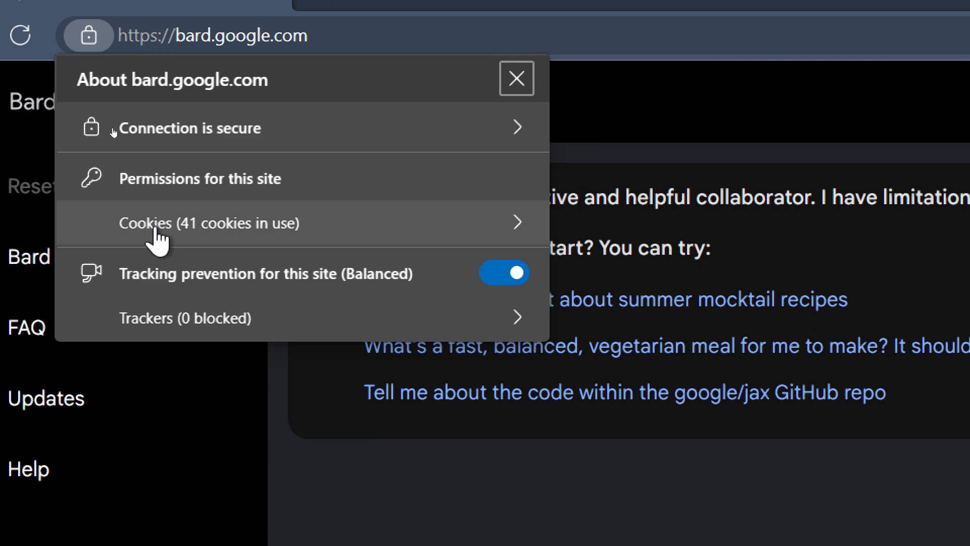
pyautogui.click(209, 224)
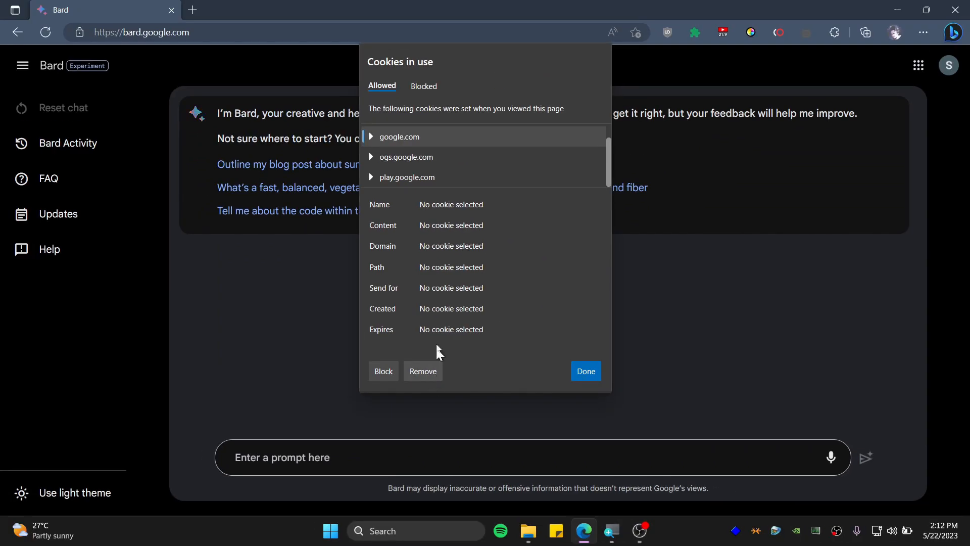
pyautogui.moveTo(560, 370)
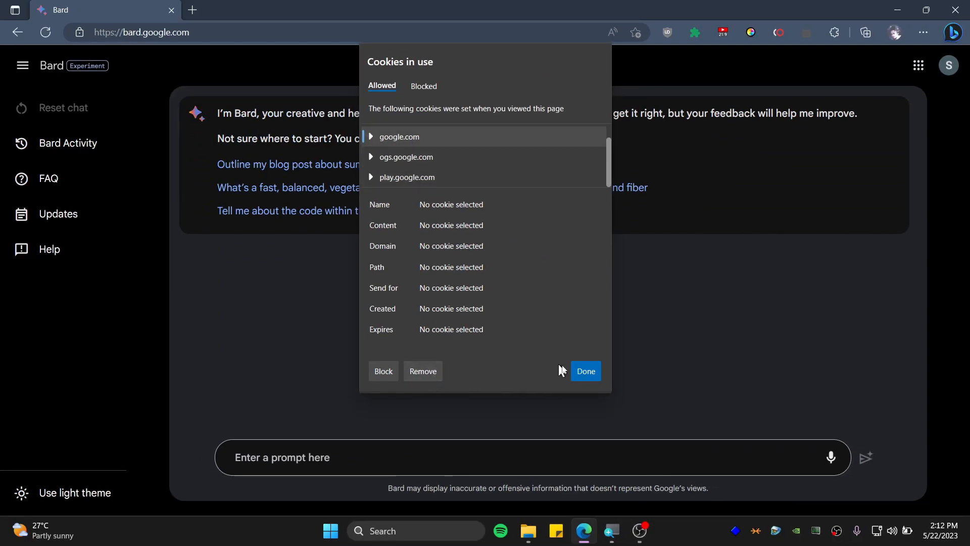
pyautogui.click(584, 370)
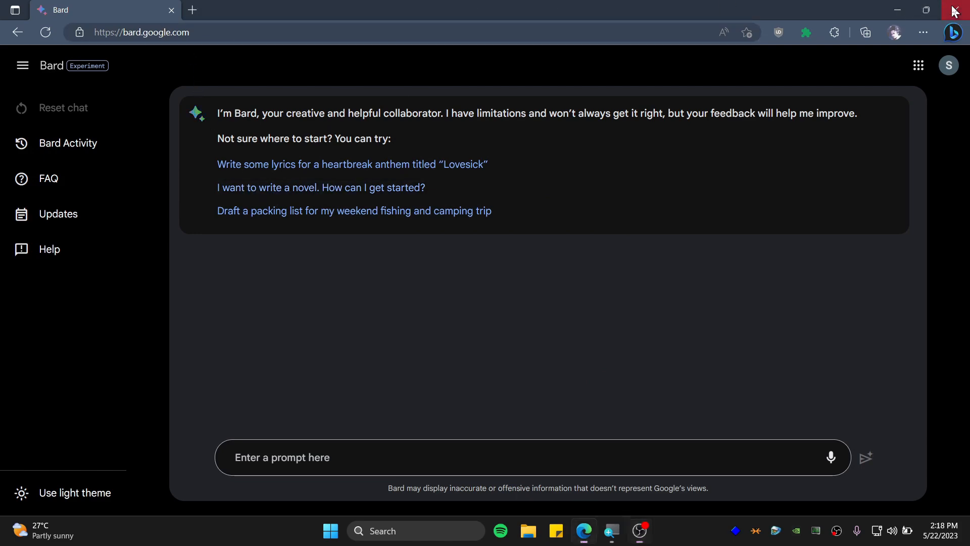
# - Restart Edge and go back to the Bard site
pyautogui.click(330, 530)
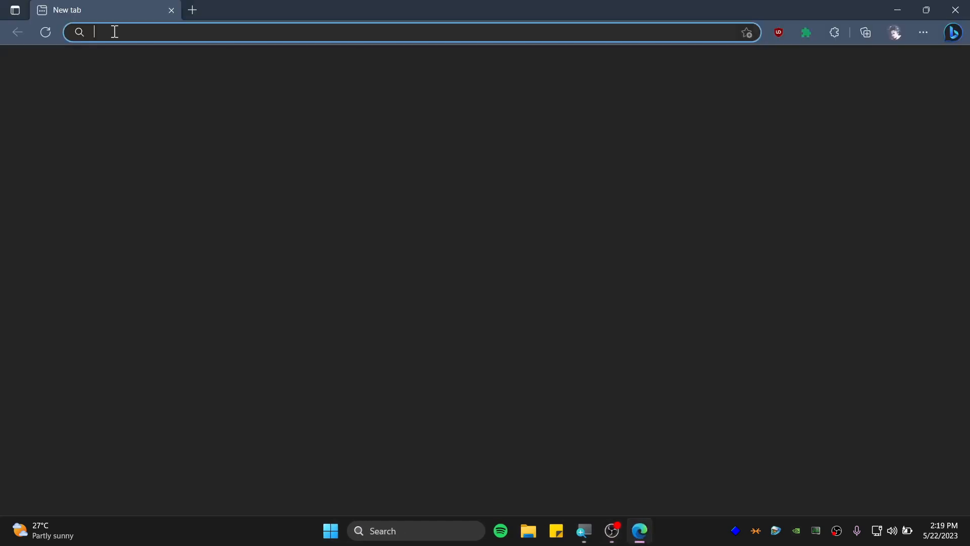
pyautogui.write('bard.google.com')
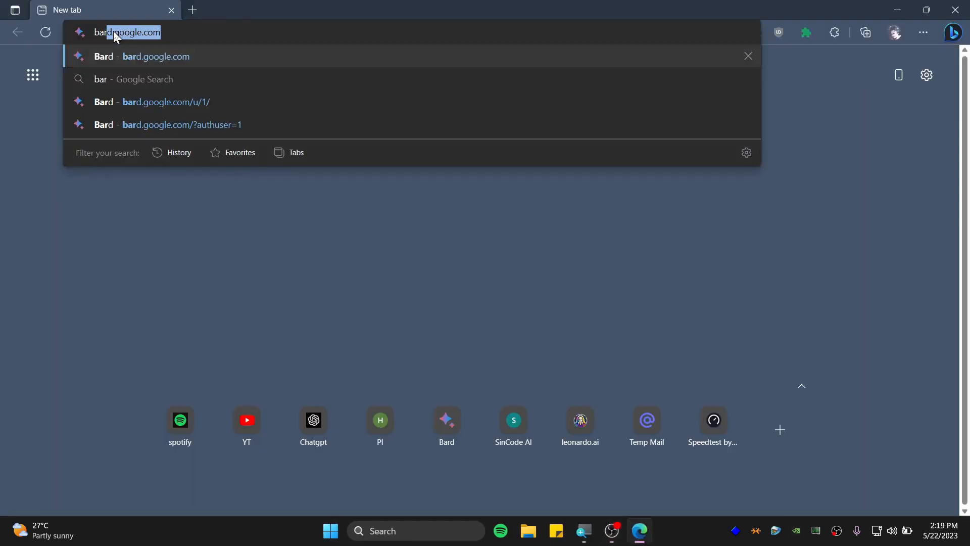
pyautogui.press('Enter')
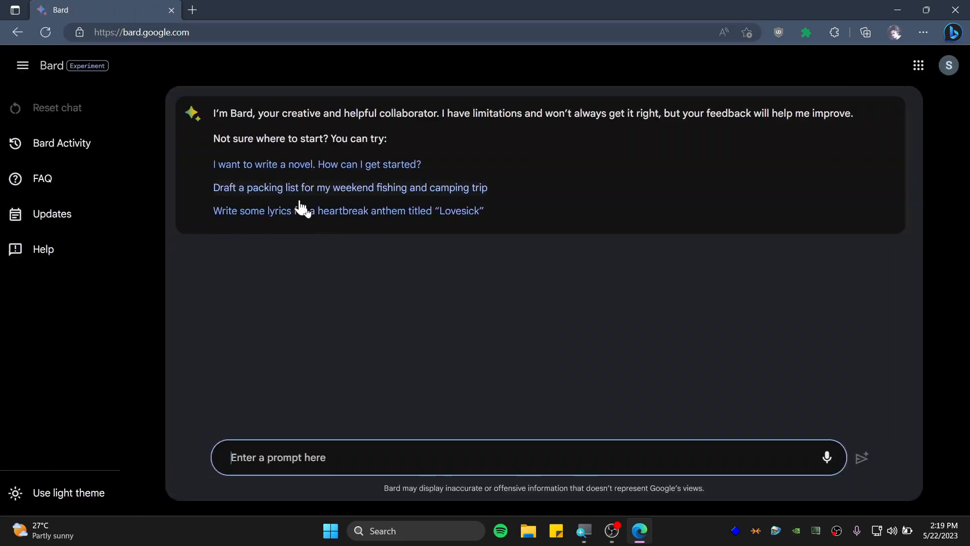
# - Send the prompt 'hi' to Bard
pyautogui.write('hi')
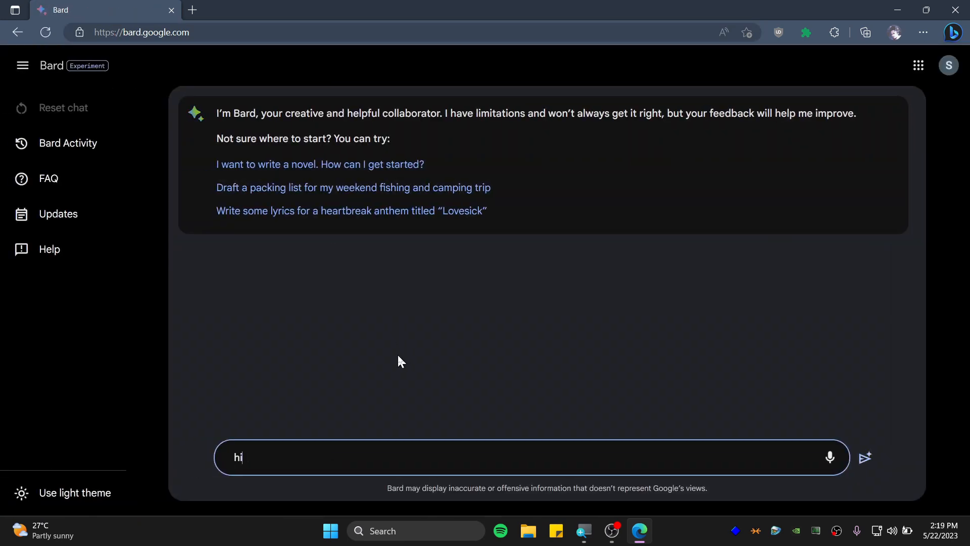
pyautogui.click(864, 457)
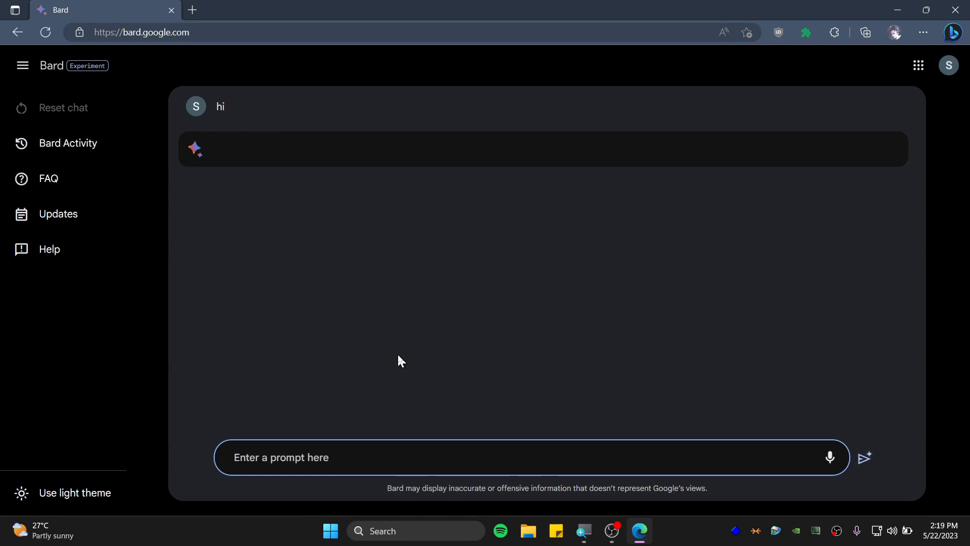